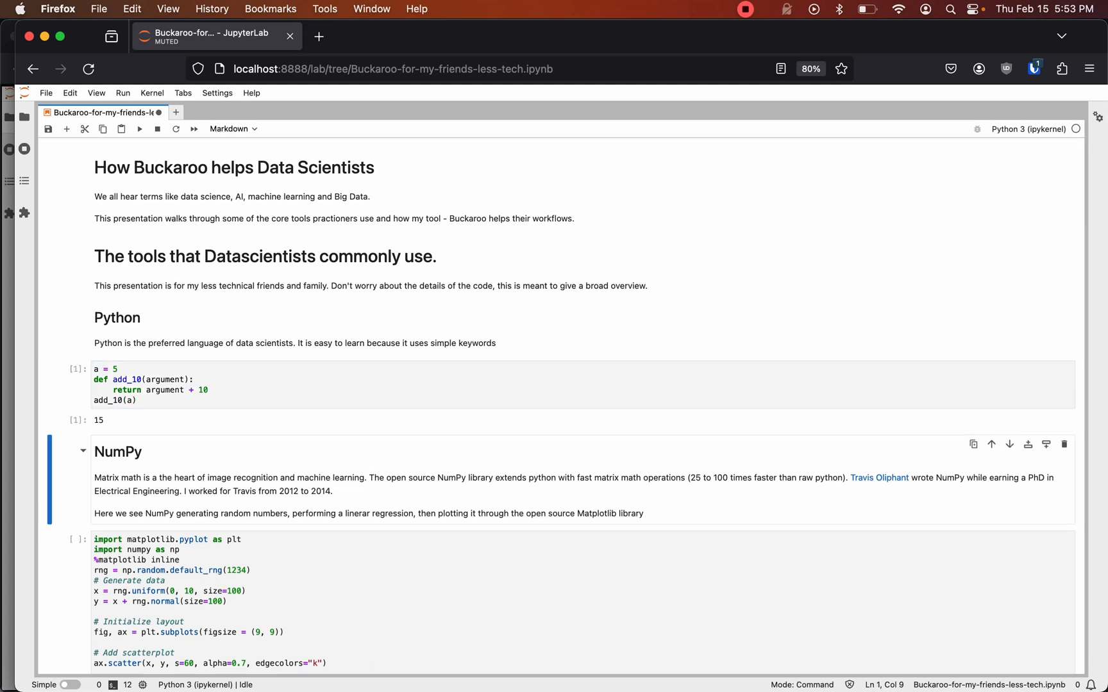
Scroll through the NumPy scatter-plot output with its regression line down to the Pandas heading
{"action": "scroll", "scroll_direction": "down", "scroll_amount": 3}
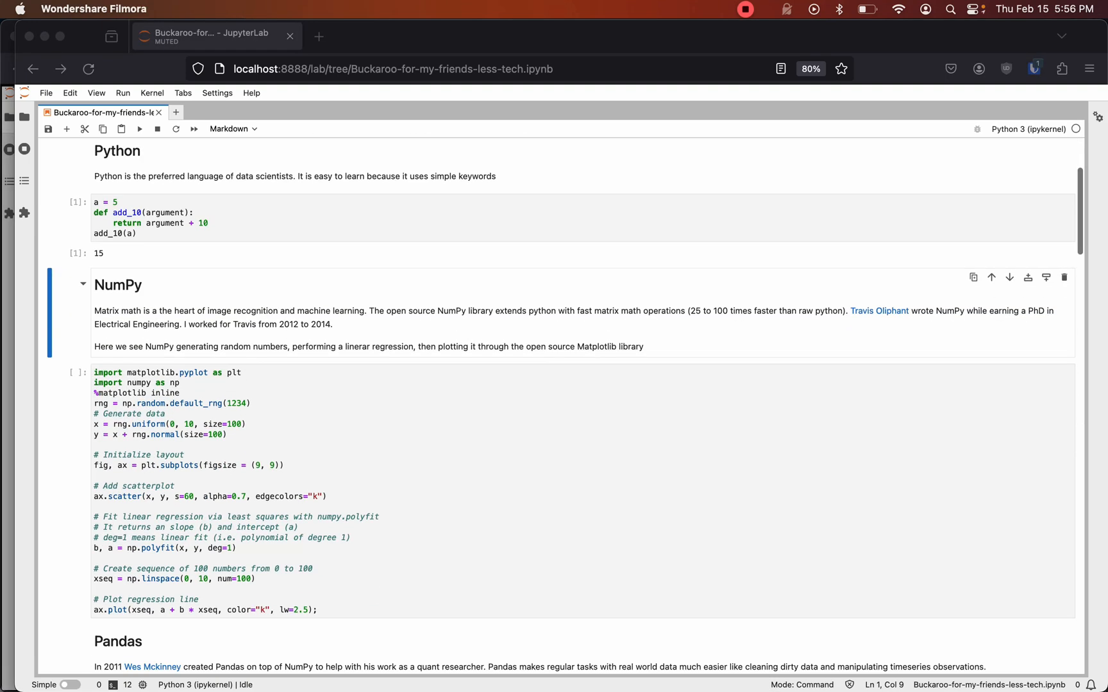
{"action": "scroll", "scroll_direction": "down", "scroll_amount": 3}
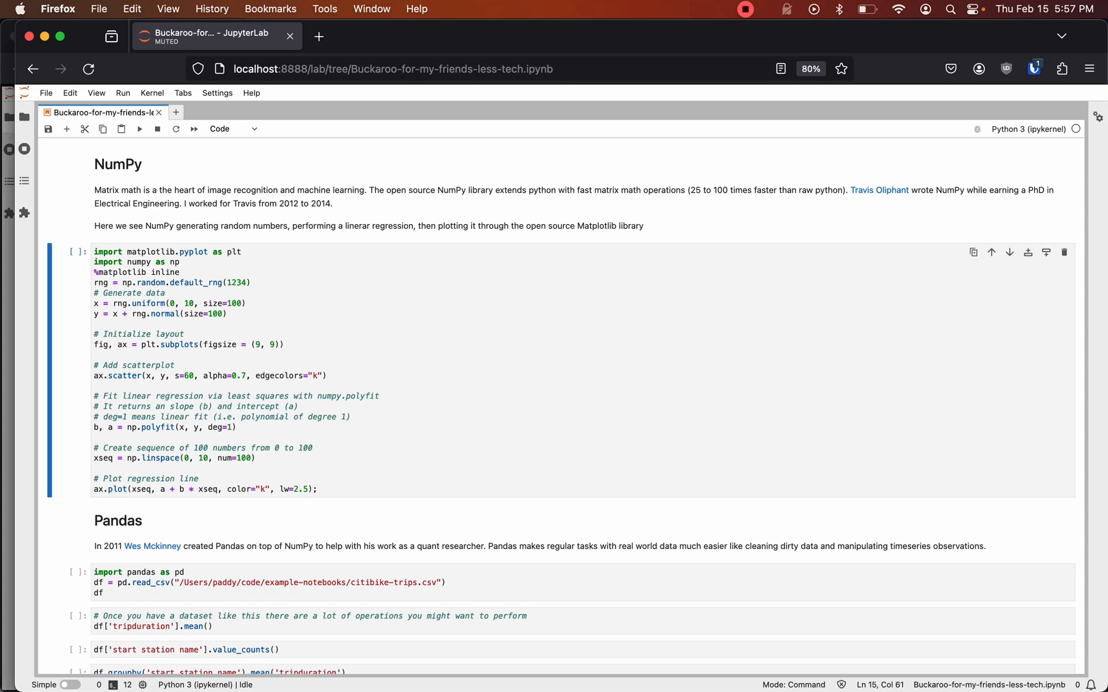
{"action": "scroll", "scroll_direction": "down", "scroll_amount": 3}
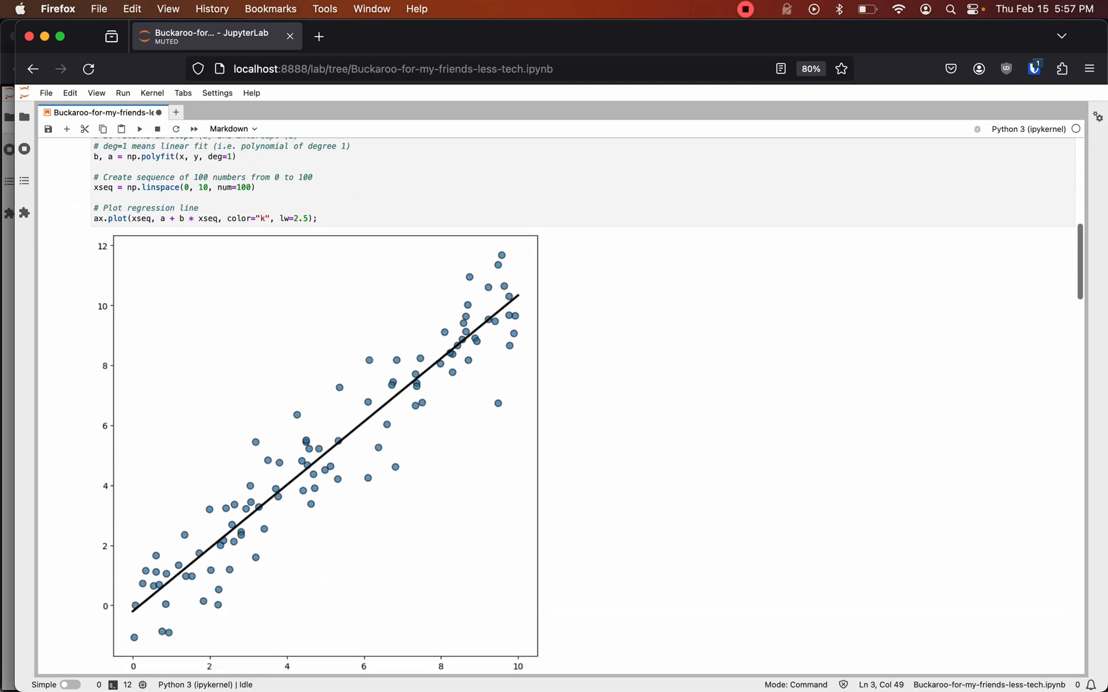
{"action": "scroll", "scroll_direction": "down", "scroll_amount": 3}
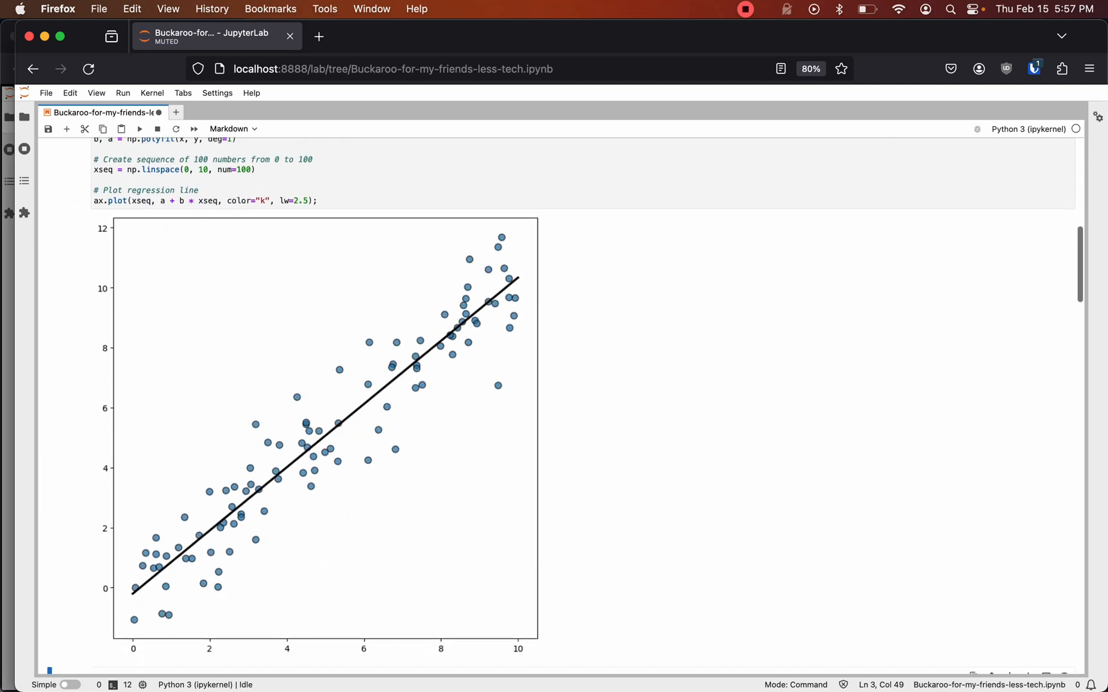
{"action": "scroll", "scroll_direction": "down", "scroll_amount": 3}
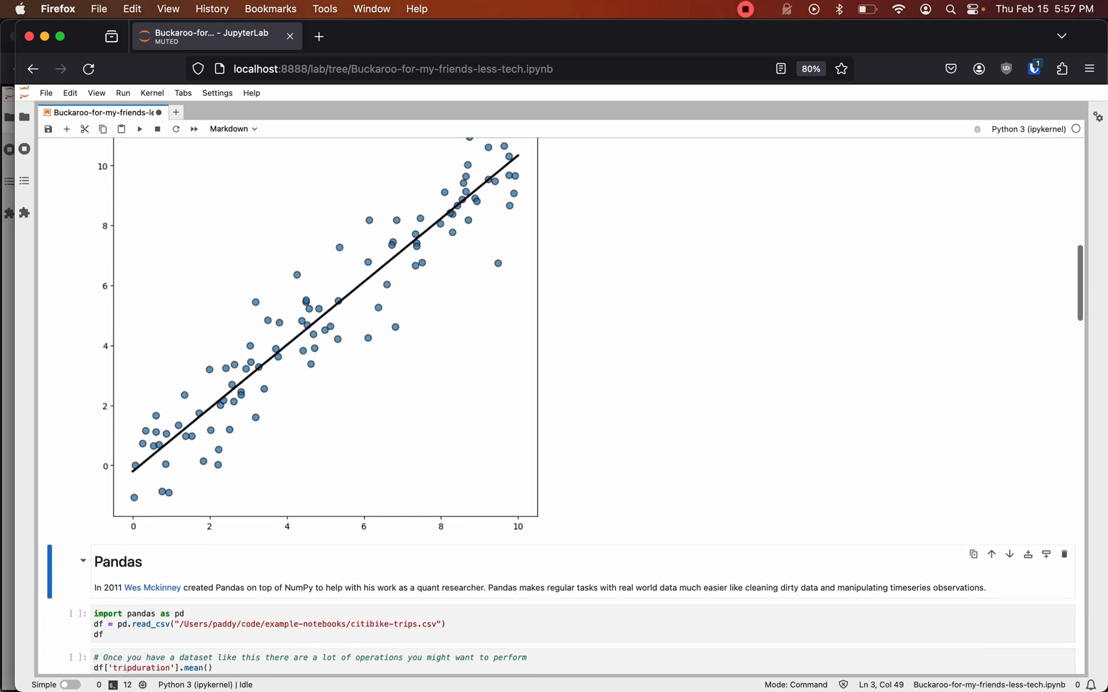
Scroll through the trips table, mean trip duration, station counts and grouped means outputs
{"action": "scroll", "scroll_direction": "down", "scroll_amount": 3}
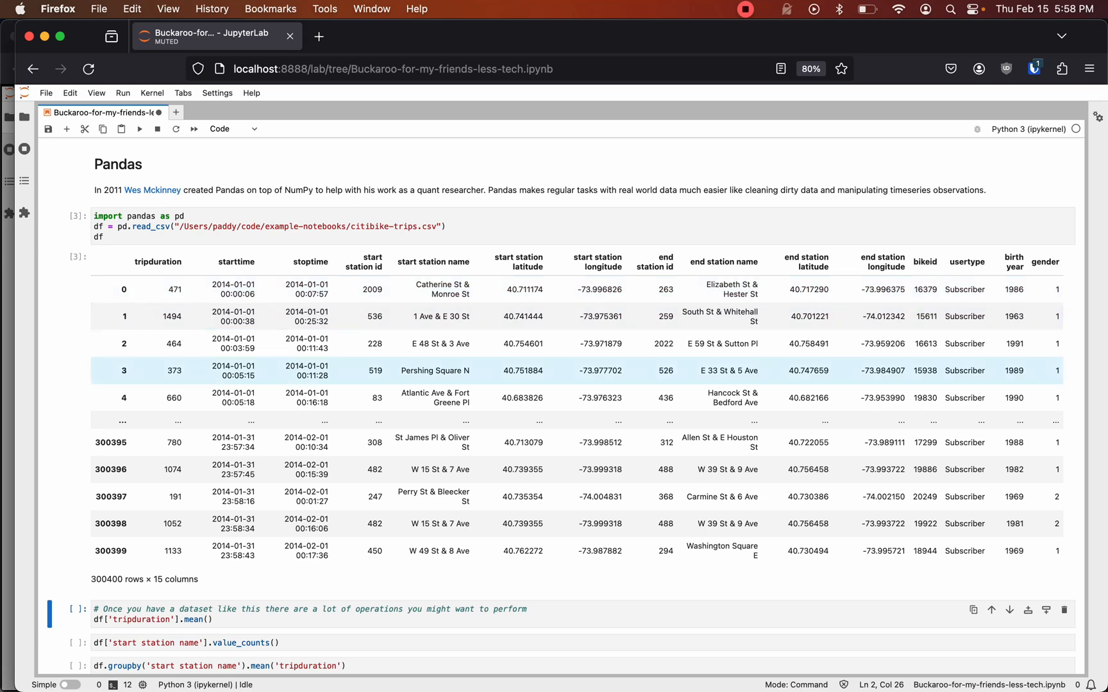
{"action": "scroll", "scroll_direction": "down", "scroll_amount": 3}
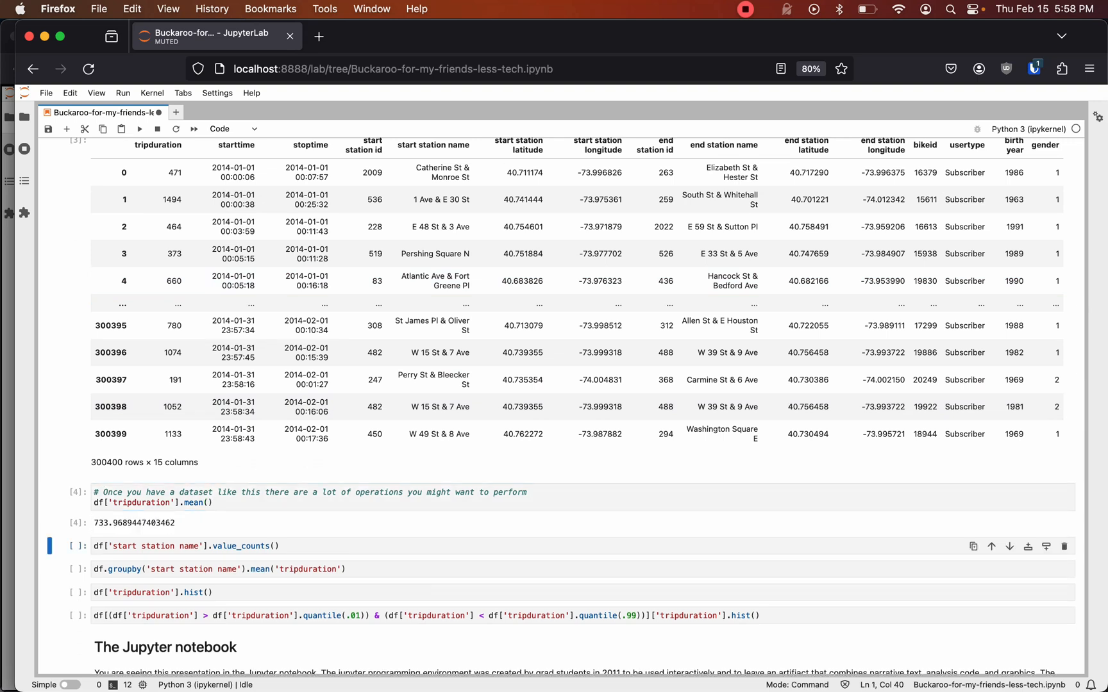
{"action": "scroll", "scroll_direction": "down", "scroll_amount": 3}
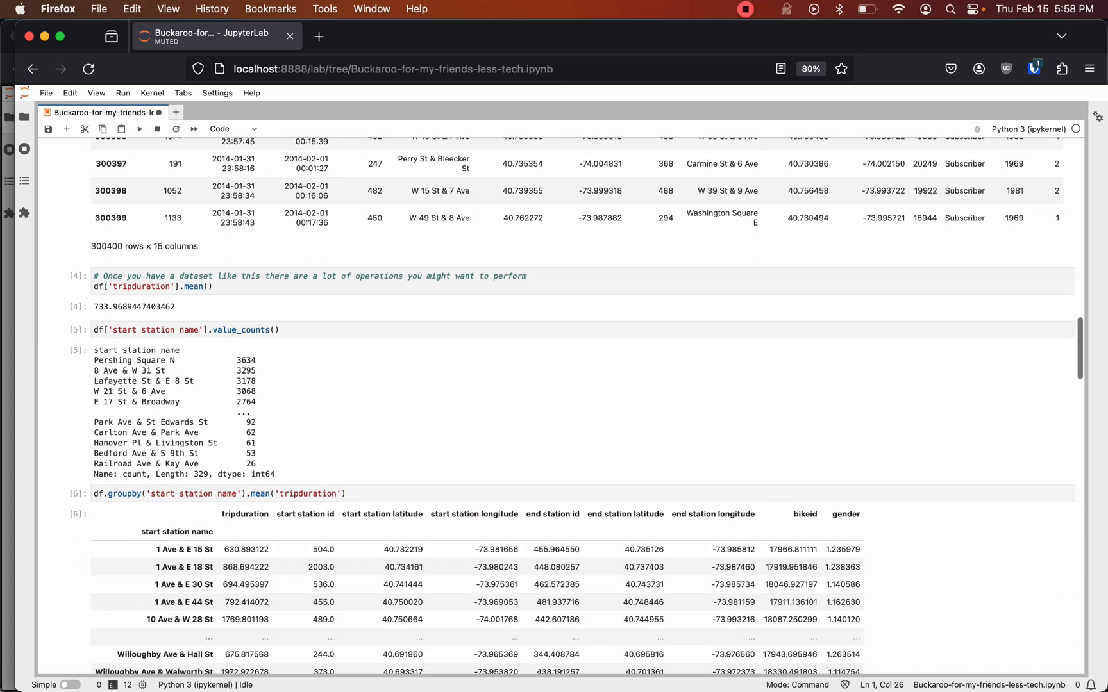
{"action": "scroll", "scroll_direction": "down", "scroll_amount": 3}
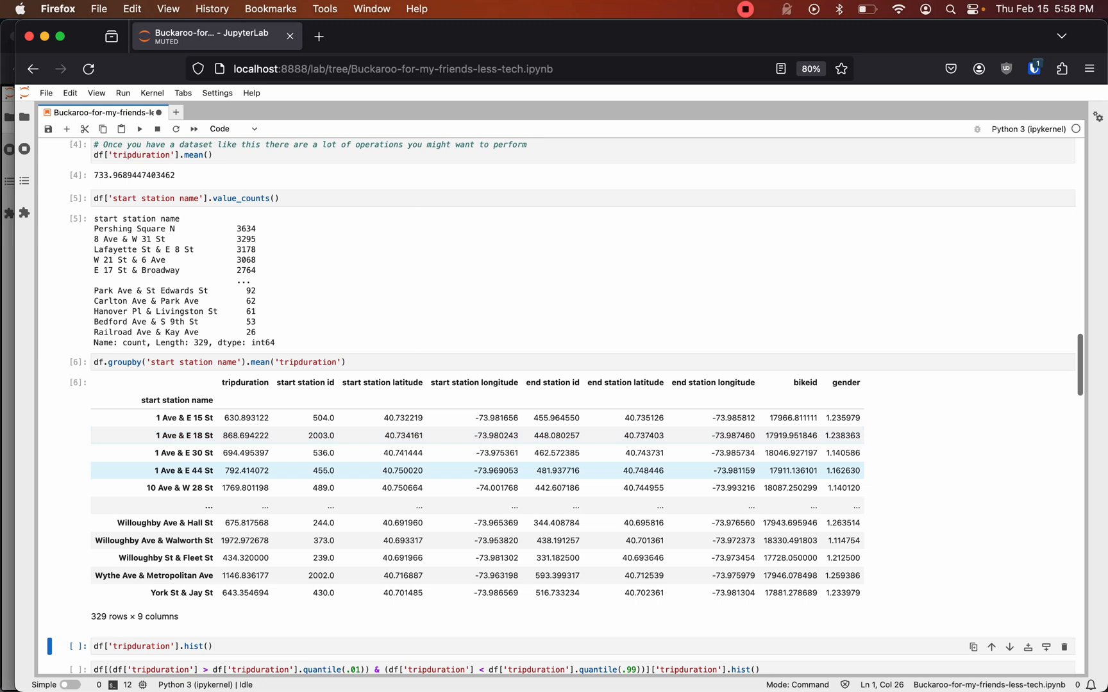
{"action": "scroll", "scroll_direction": "down", "scroll_amount": 3}
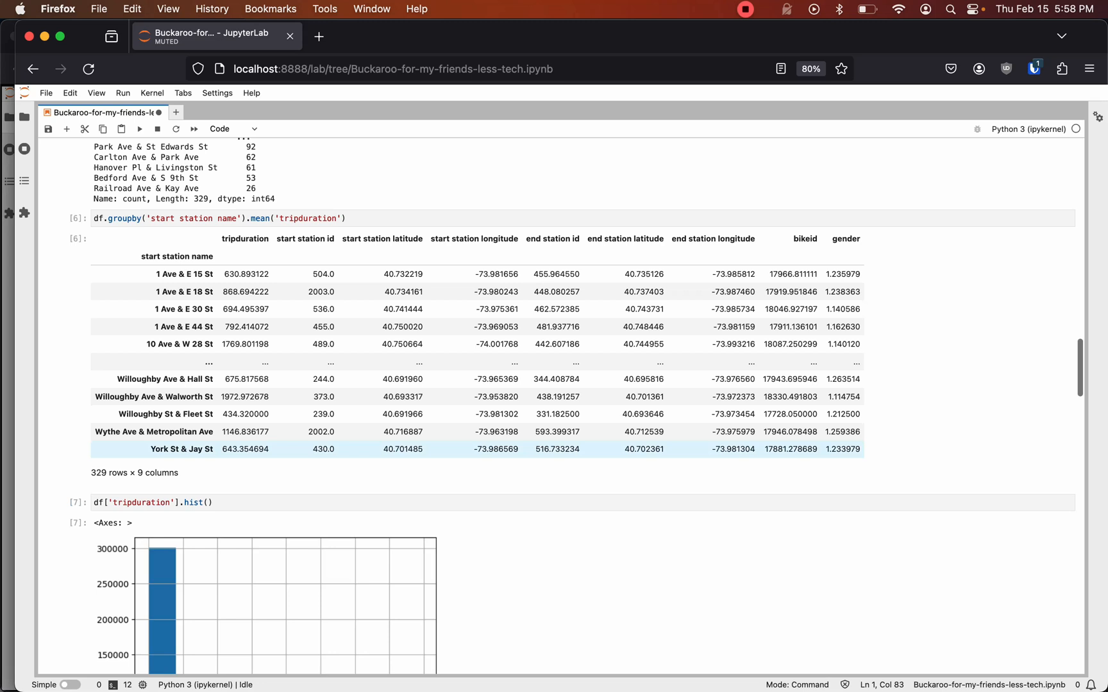
{"action": "scroll", "scroll_direction": "down", "scroll_amount": 3}
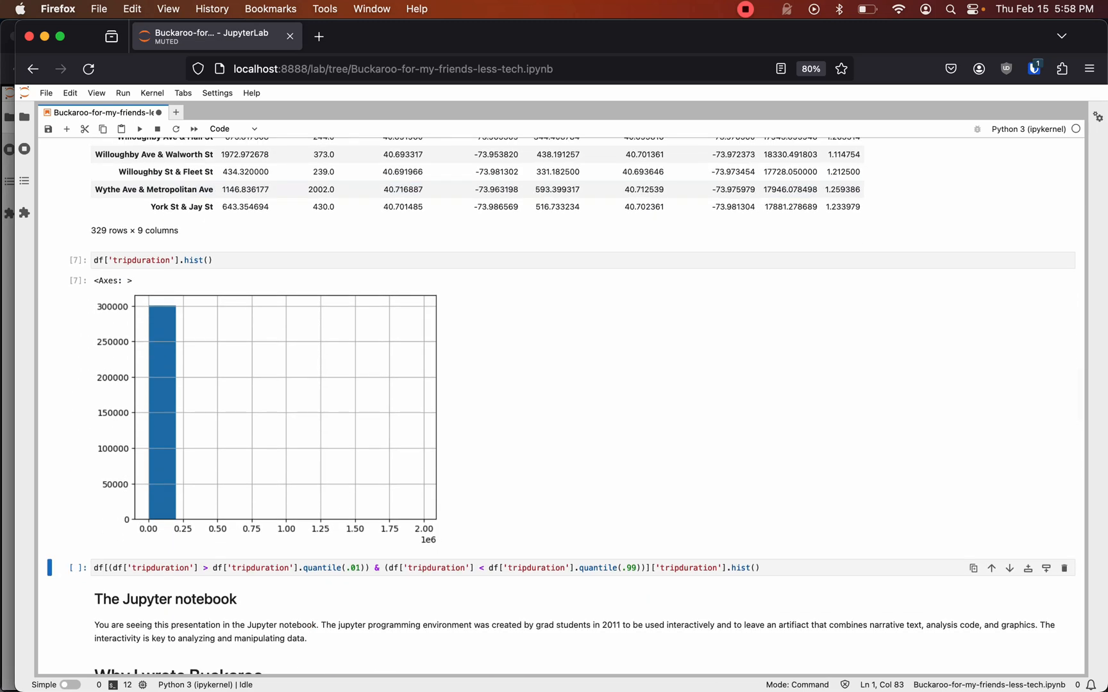
Run the trip-duration histogram cell trimmed to the 1st–99th percentile and view its output
{"action": "left_click", "coordinate": [459, 568]}
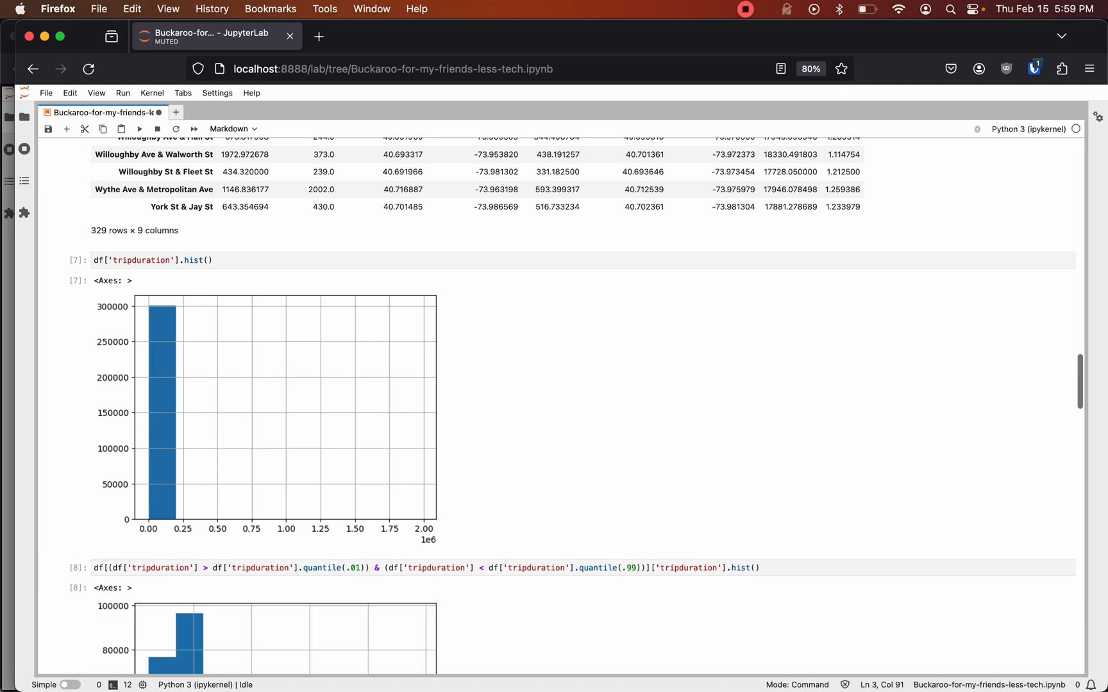
{"action": "scroll", "scroll_direction": "down", "scroll_amount": 3}
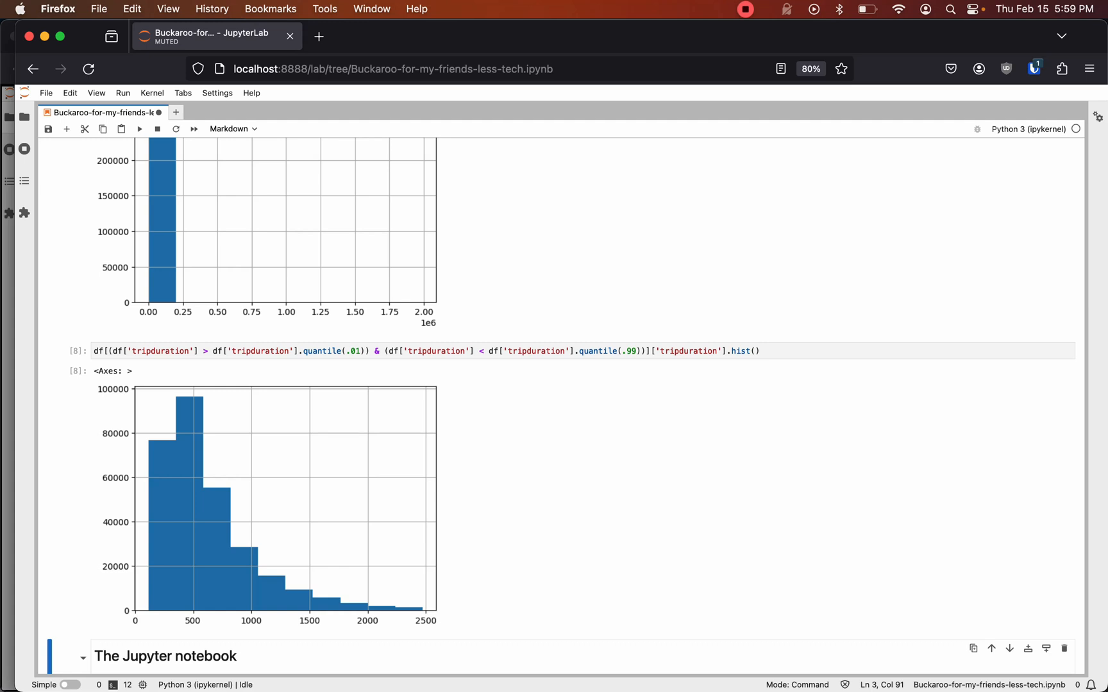
{"action": "scroll", "scroll_direction": "down", "scroll_amount": 3}
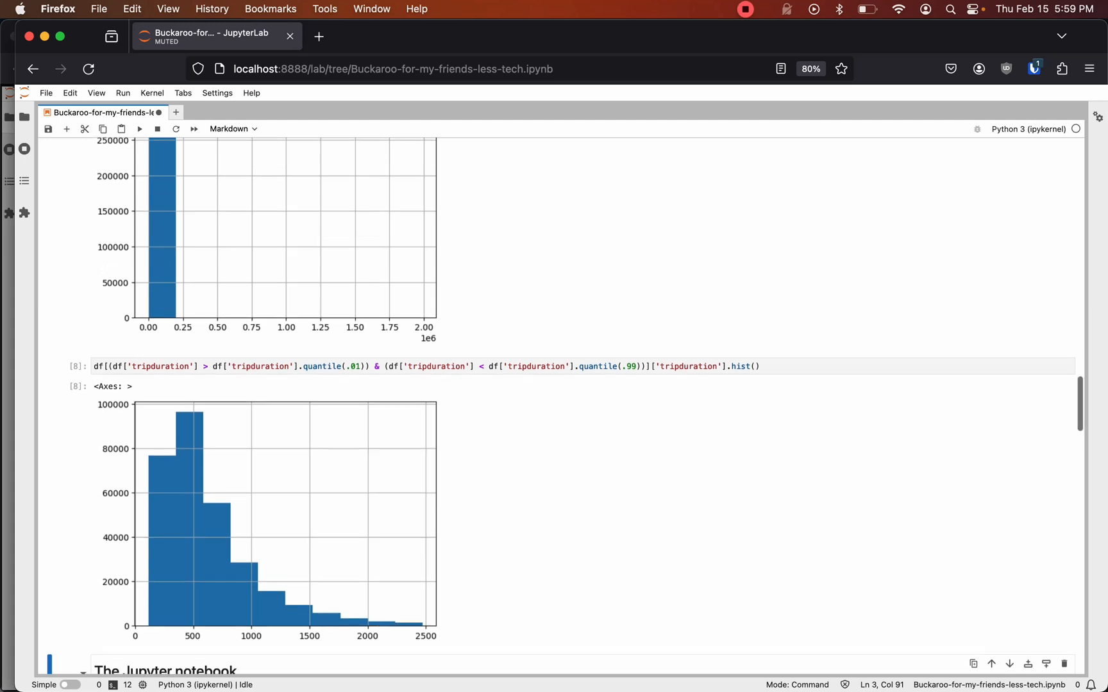
Scroll to the BuckarooWidget cell showing the 300,400-row citibike trips widget
{"action": "scroll", "scroll_direction": "down", "scroll_amount": 3}
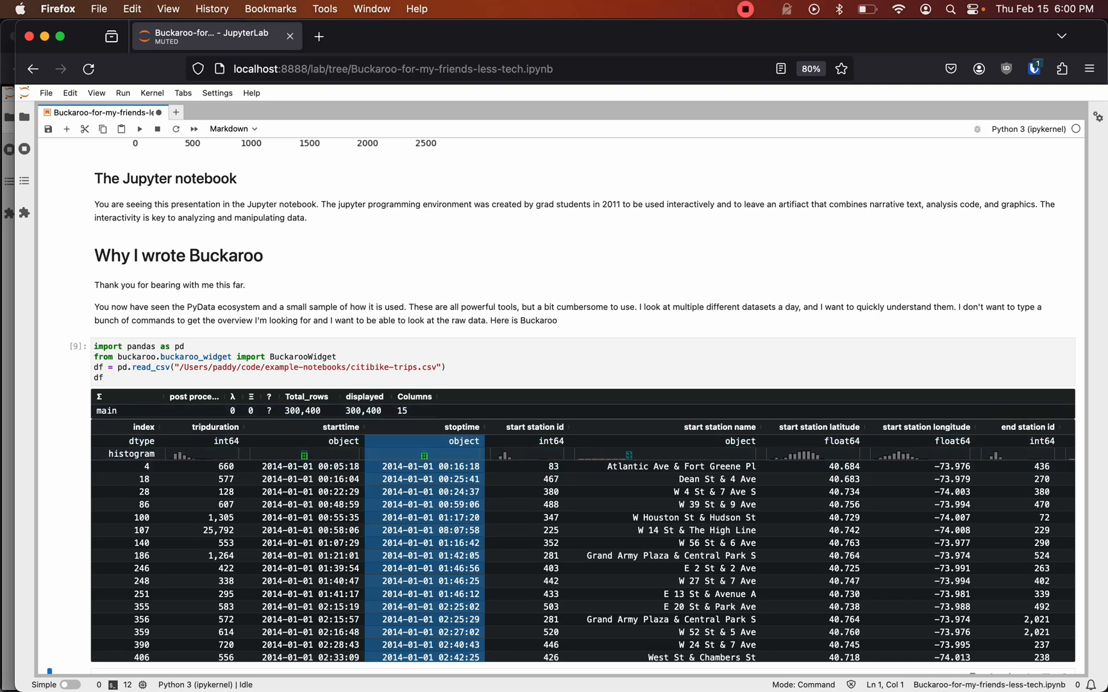
Switch the widget back to raw rows and sort trips by tripduration, shortest first
{"action": "scroll", "scroll_direction": "down", "scroll_amount": 3}
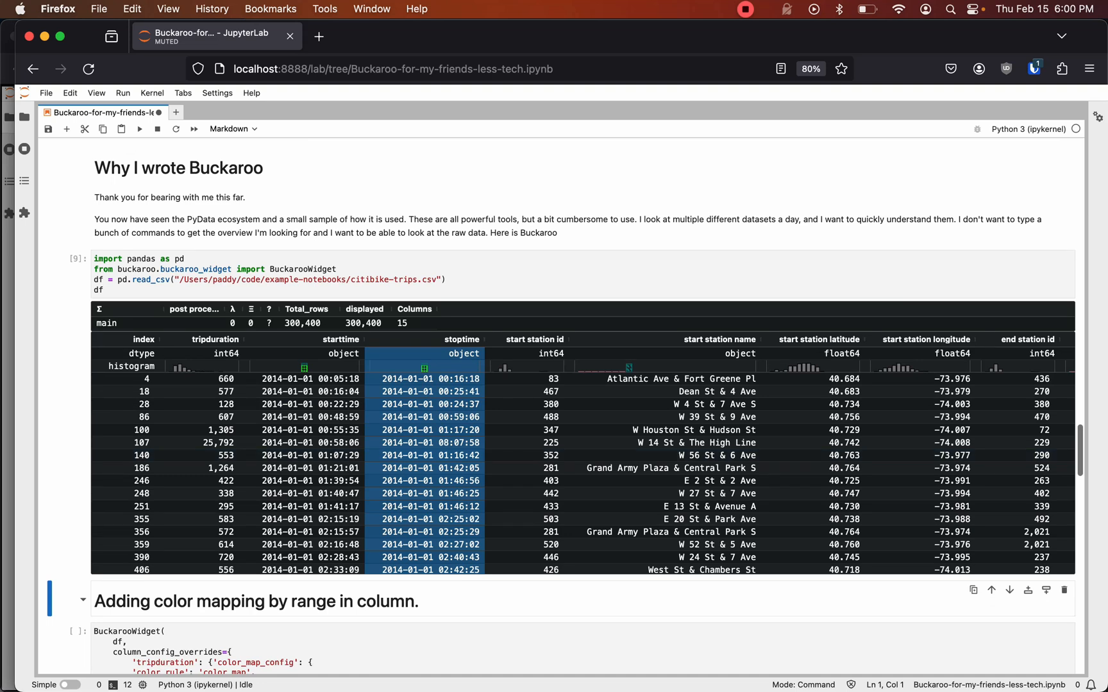
{"action": "scroll", "scroll_direction": "right", "scroll_amount": 3}
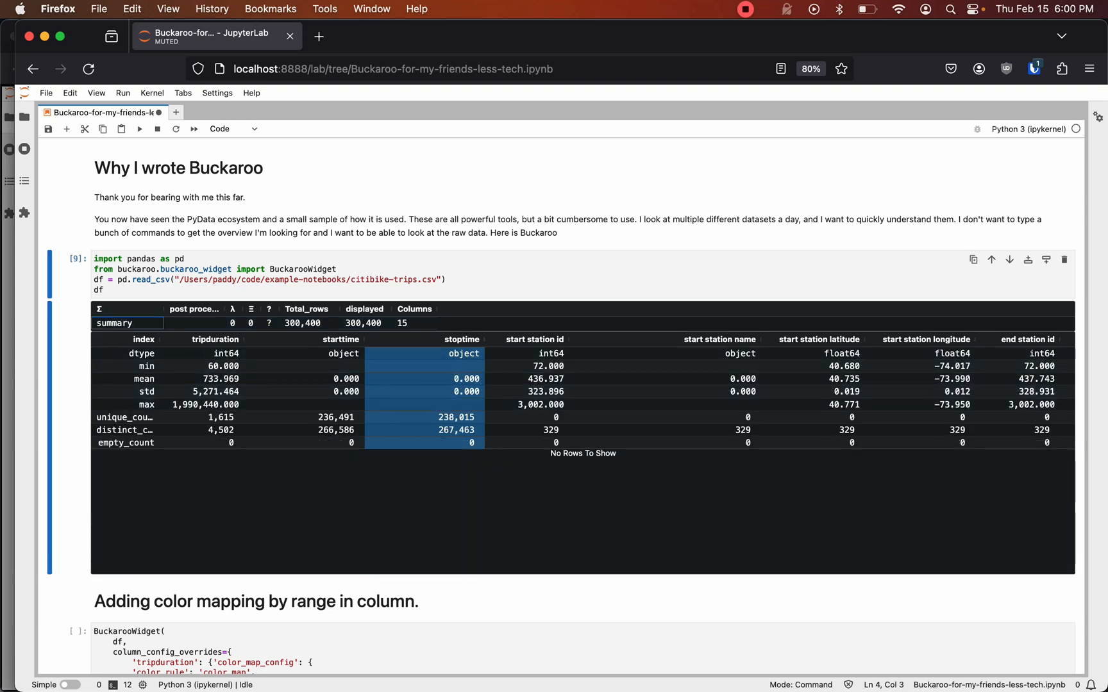
{"action": "left_click", "coordinate": [114, 324]}
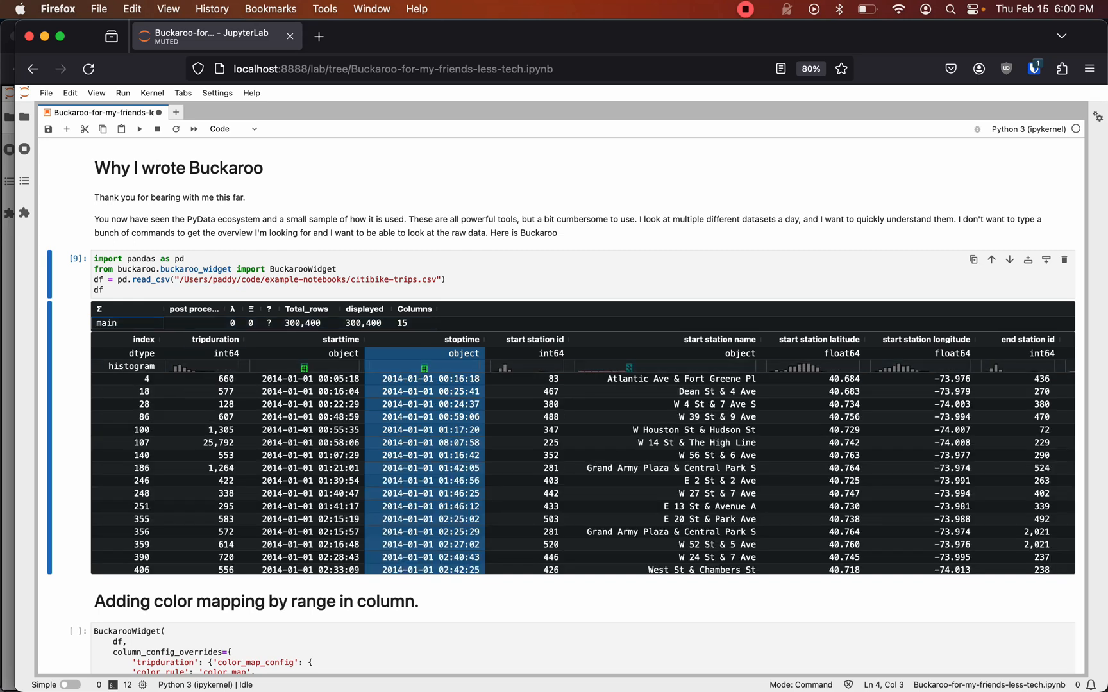
{"action": "left_click", "coordinate": [210, 340]}
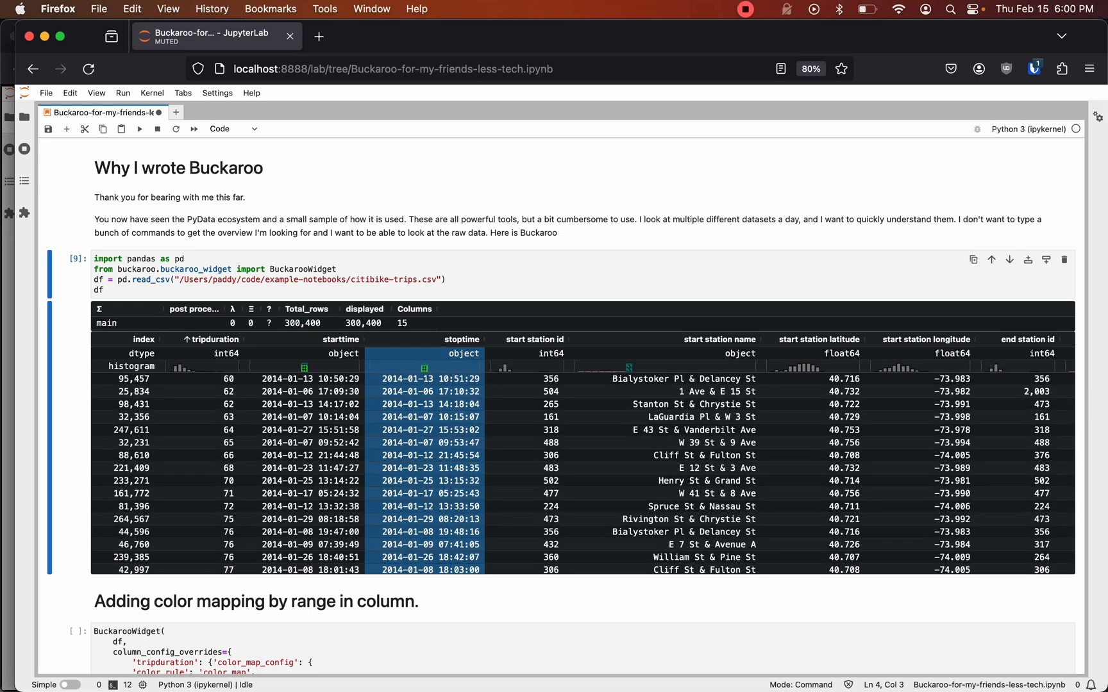
{"action": "left_click", "coordinate": [211, 340]}
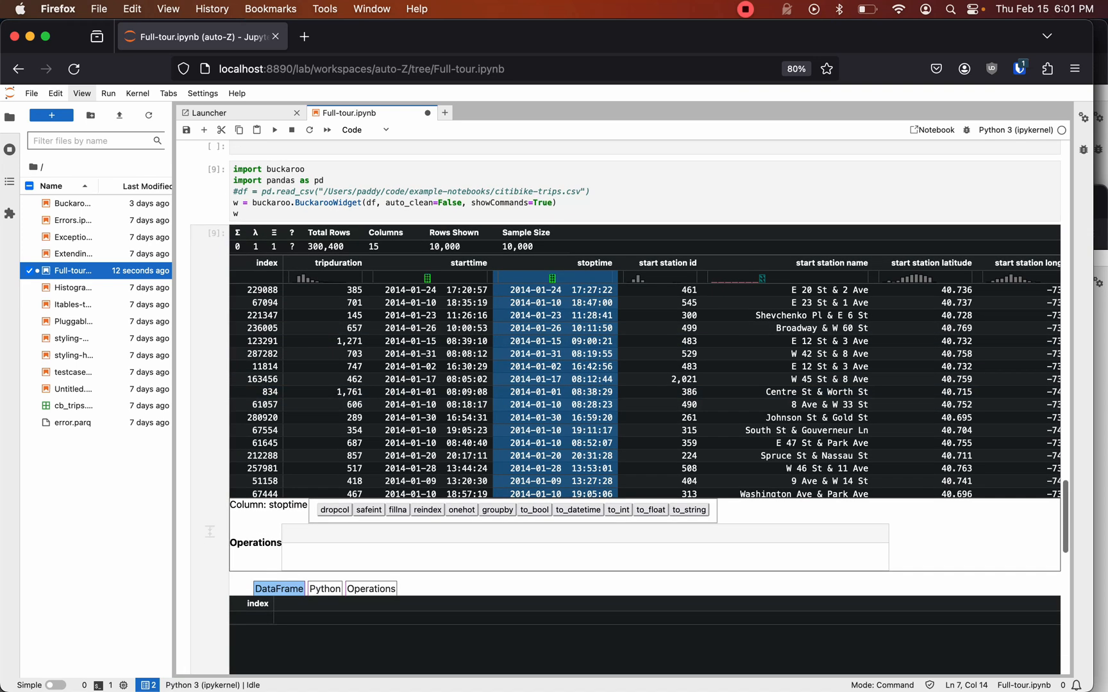
Aggregate grouped trips with mean tripduration and a count of starttime per start station
{"action": "scroll", "scroll_direction": "down", "scroll_amount": 3}
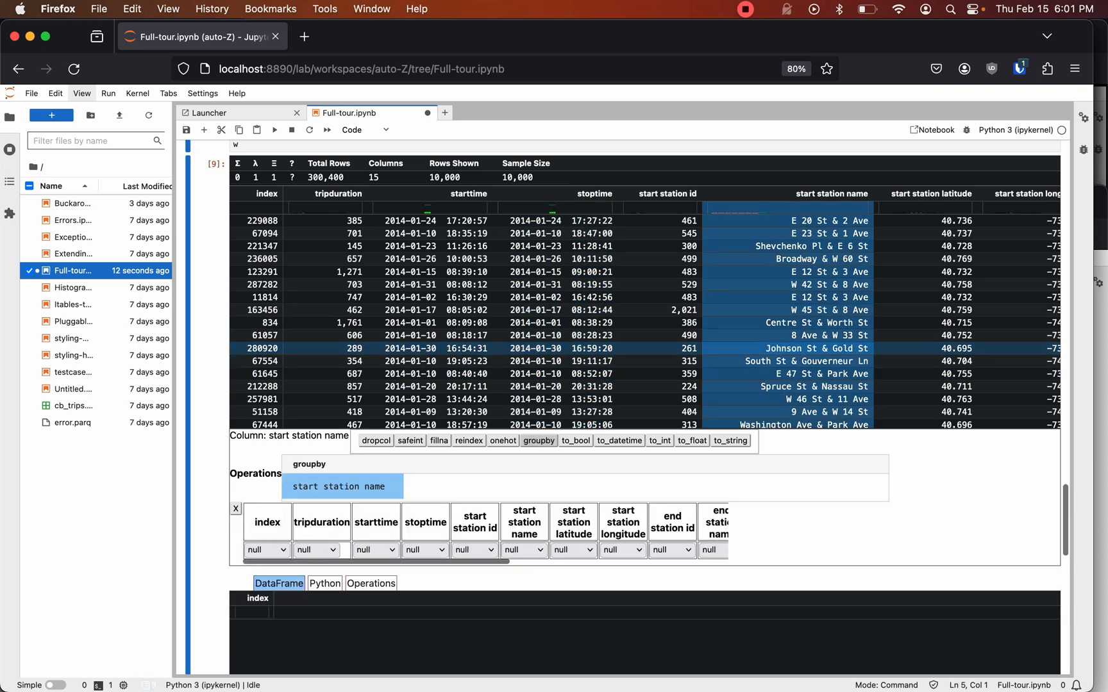
{"action": "left_click", "coordinate": [267, 550]}
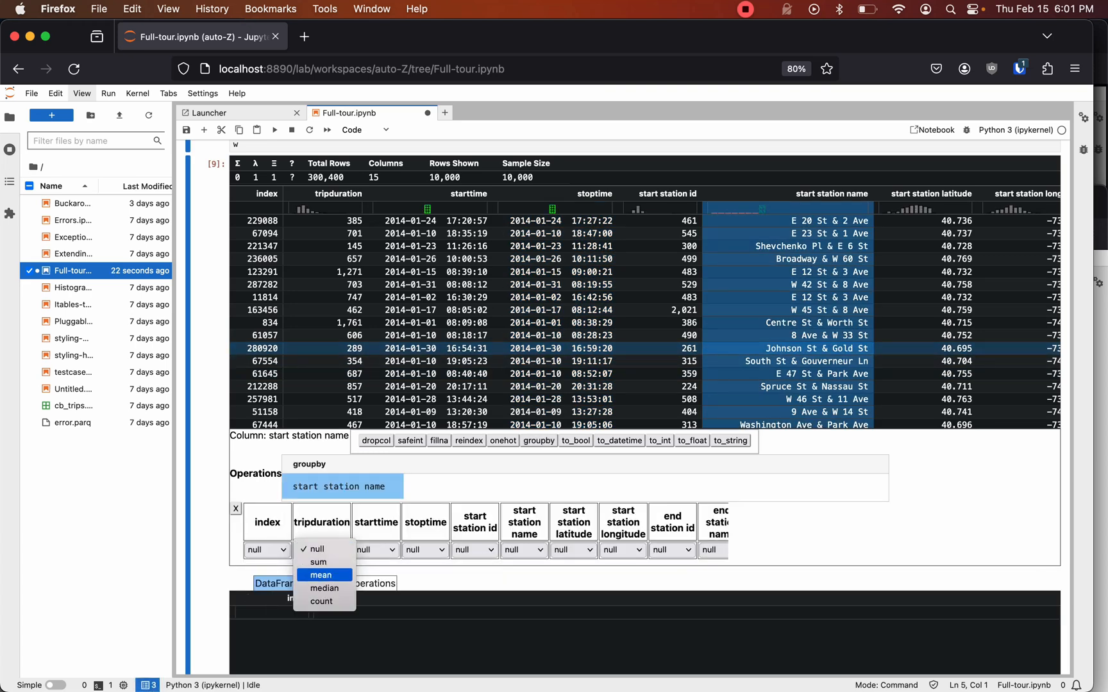
{"action": "left_click", "coordinate": [323, 576]}
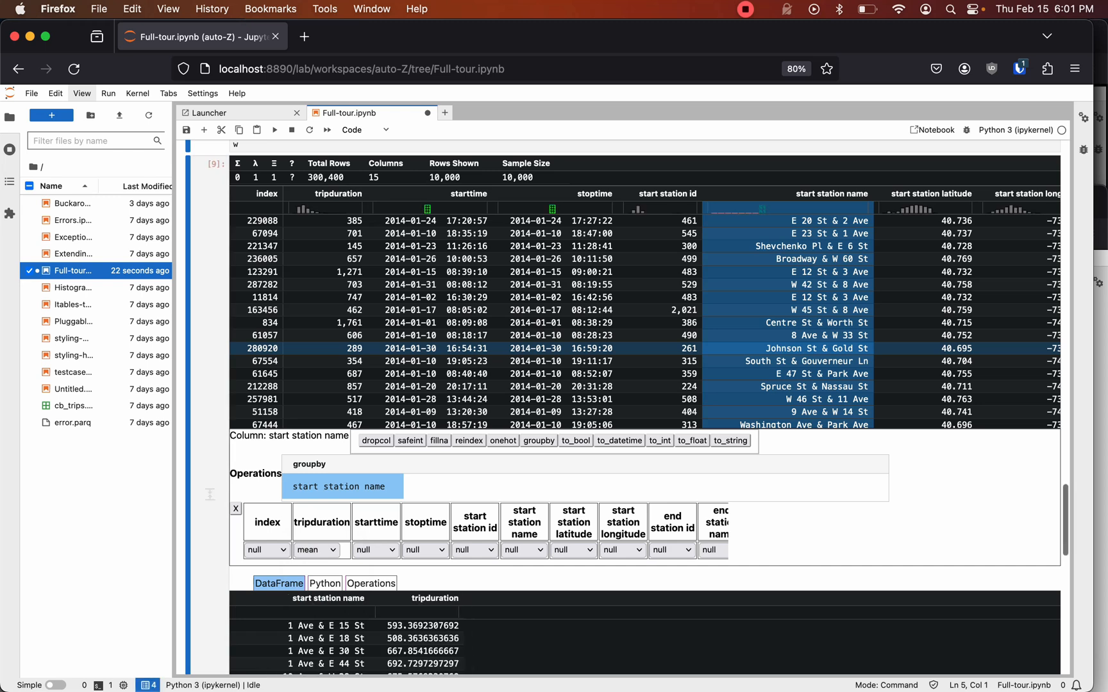
{"action": "scroll", "scroll_direction": "down", "scroll_amount": 3}
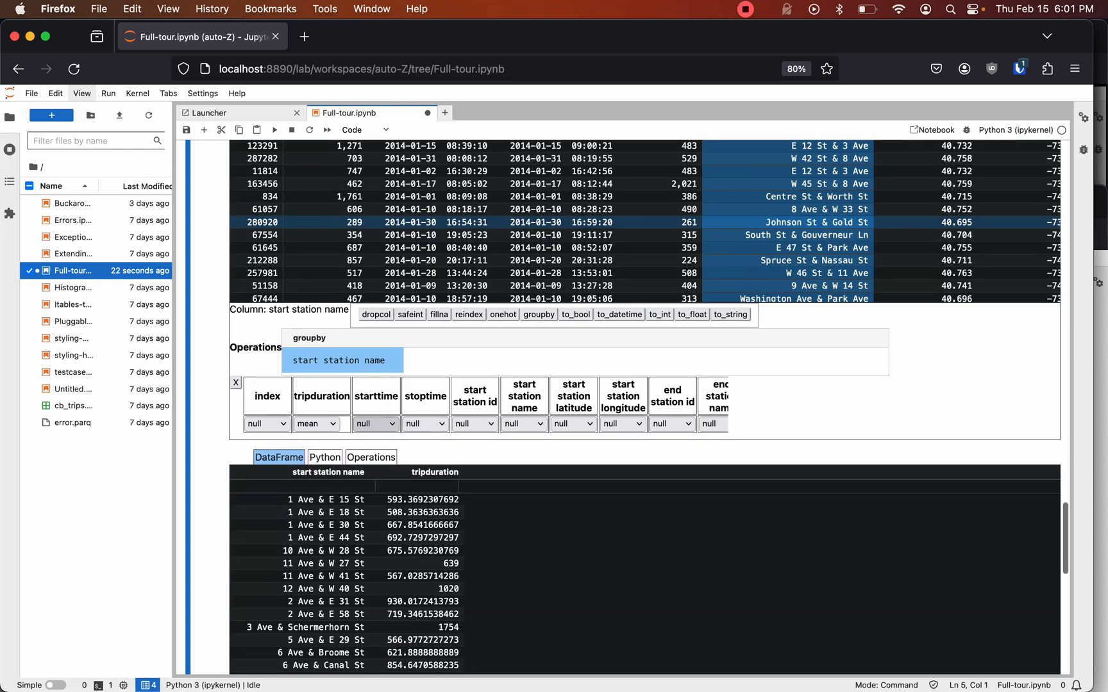
{"action": "left_click", "coordinate": [371, 425]}
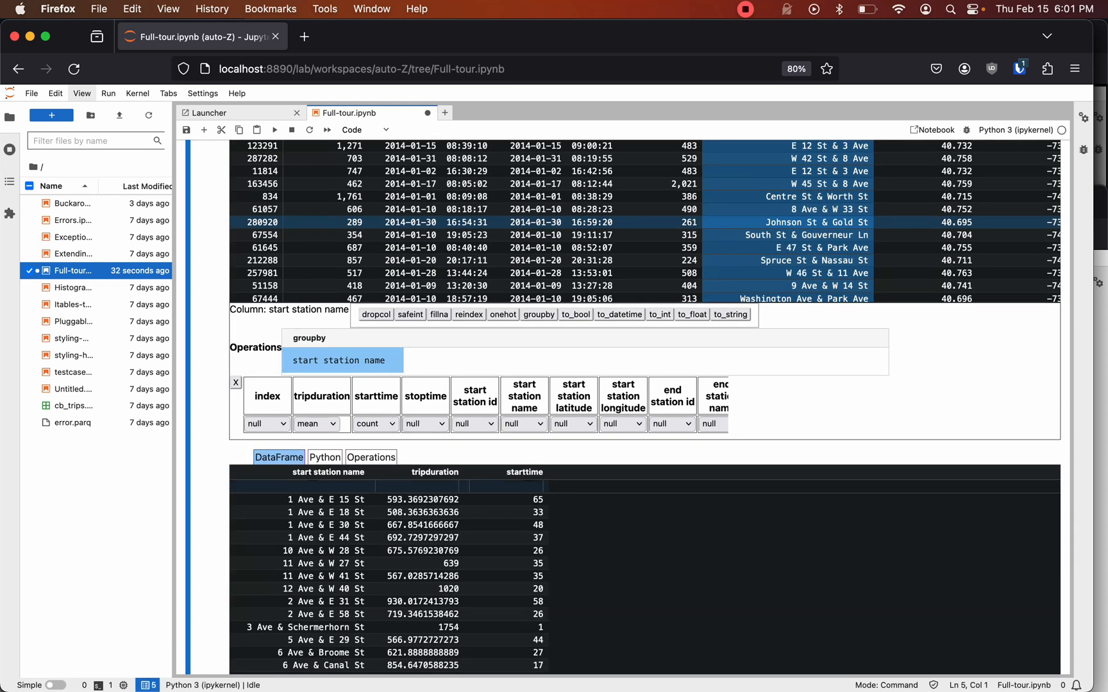
{"action": "left_click", "coordinate": [324, 457]}
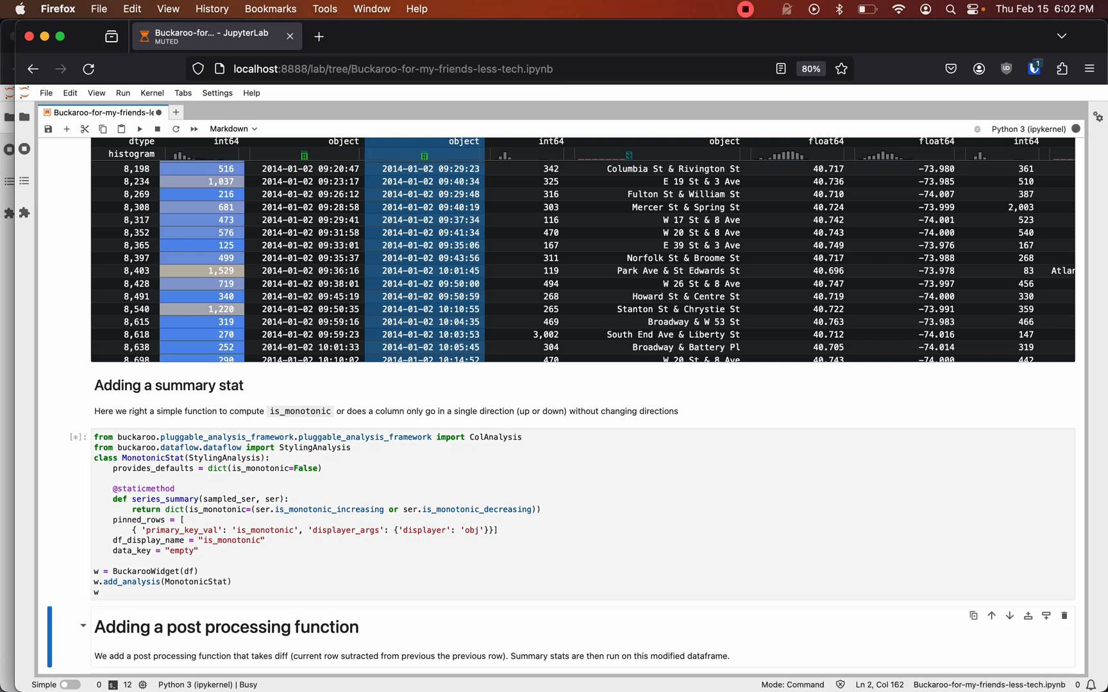
Run the MonotonicStat cell, giving an is_monotonic row True only for starttime
{"action": "left_click", "coordinate": [140, 129]}
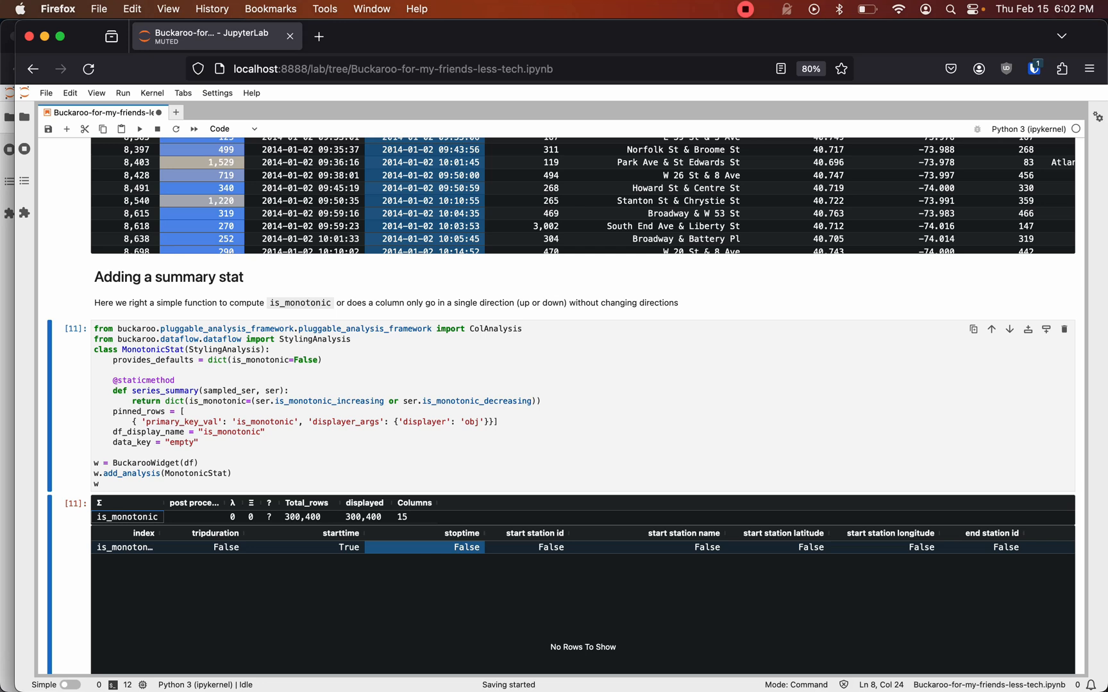
{"action": "scroll", "scroll_direction": "down", "scroll_amount": 3}
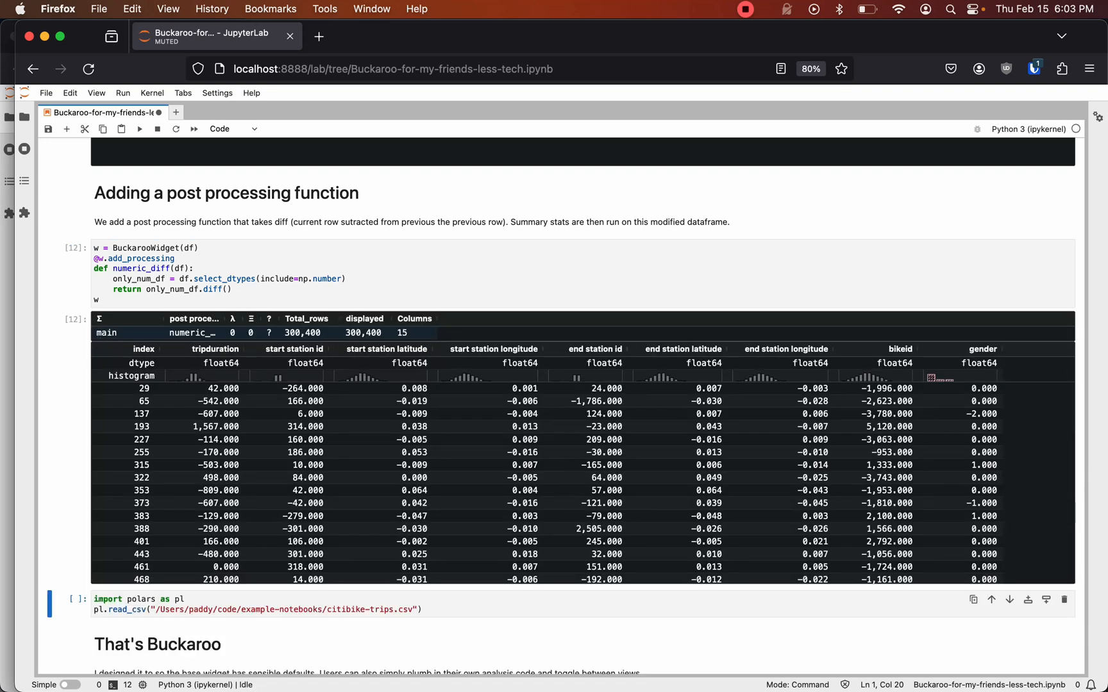
Run the Polars cell loading the bike-trip CSV into a Buckaroo widget
{"action": "left_click", "coordinate": [113, 334]}
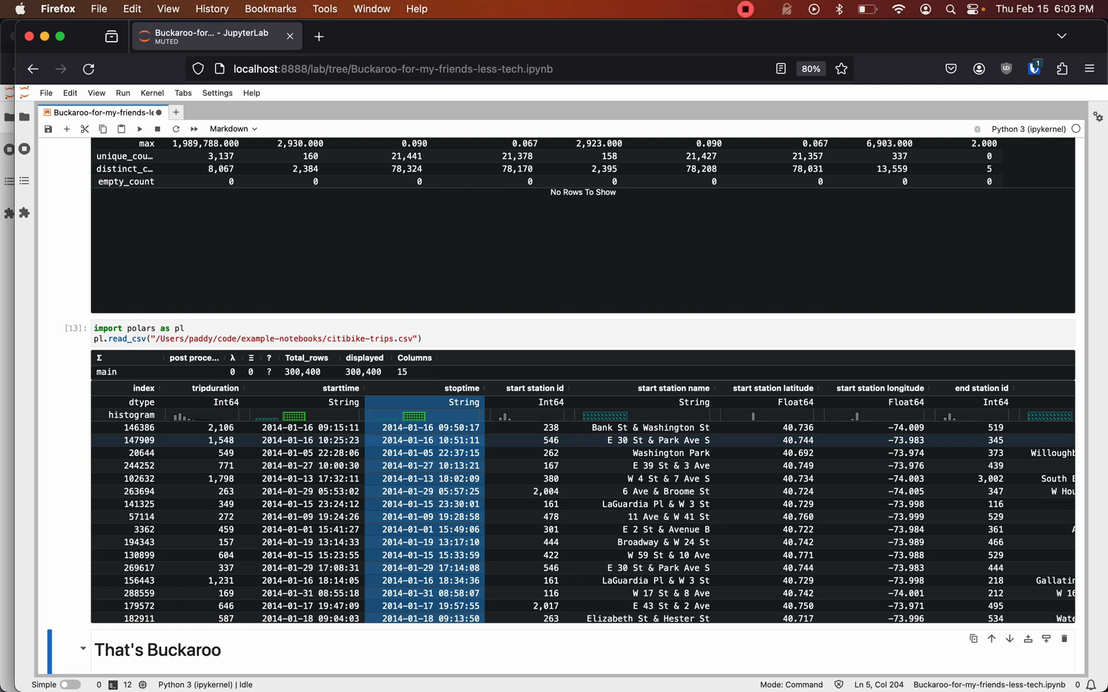
Scroll past the Polars widget to the closing That's Buckaroo section
{"action": "scroll", "scroll_direction": "down", "scroll_amount": 3}
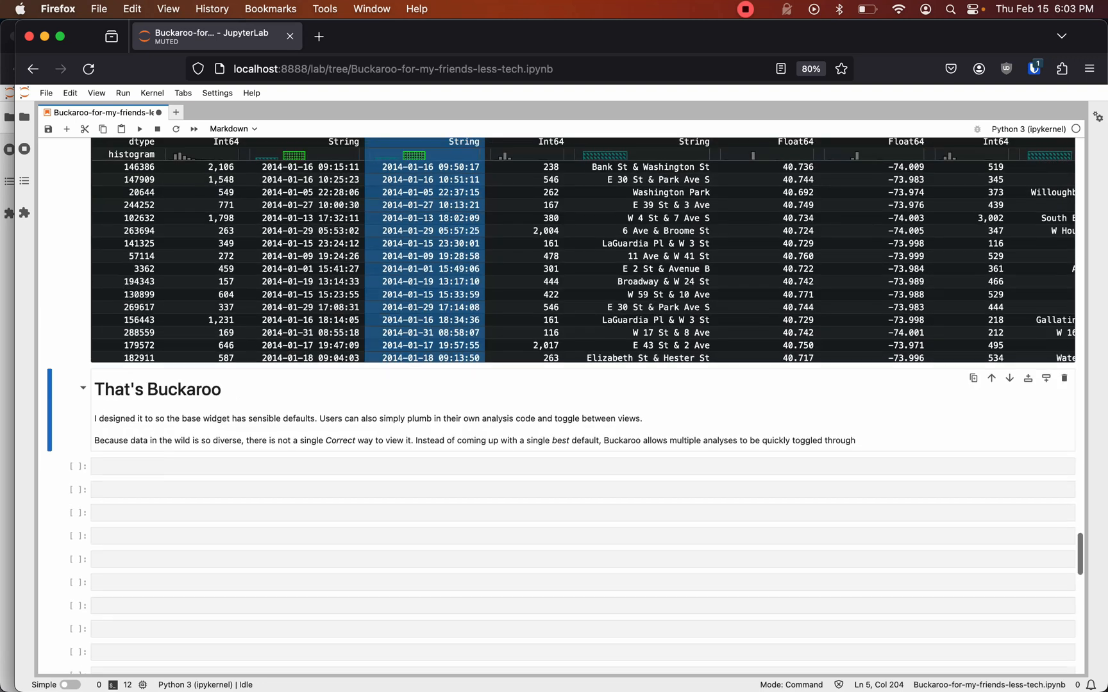